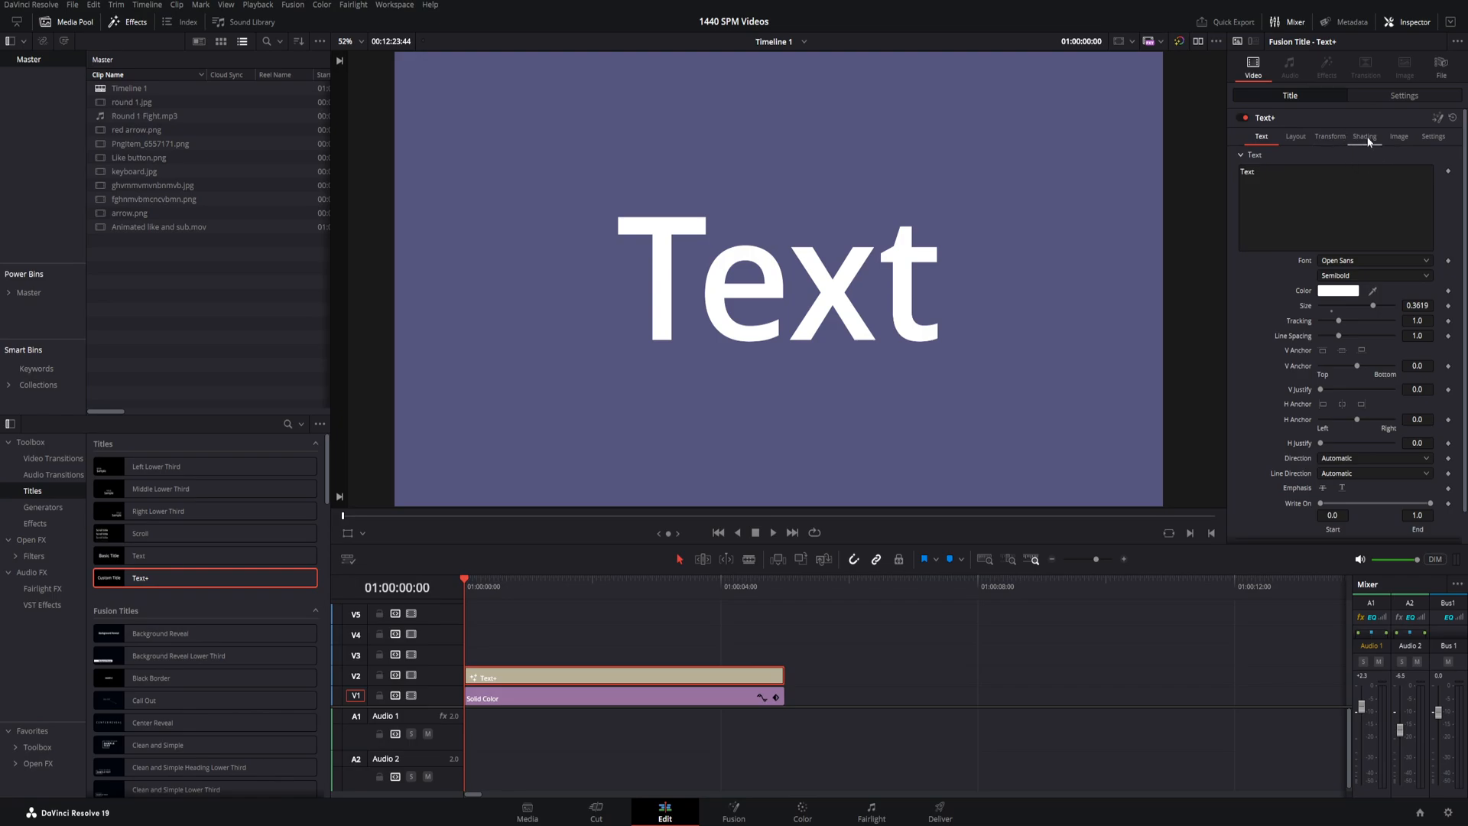
# - Open the Text+ title's Shading settings on element 2, Red Outline
pyautogui.click(1363, 136)
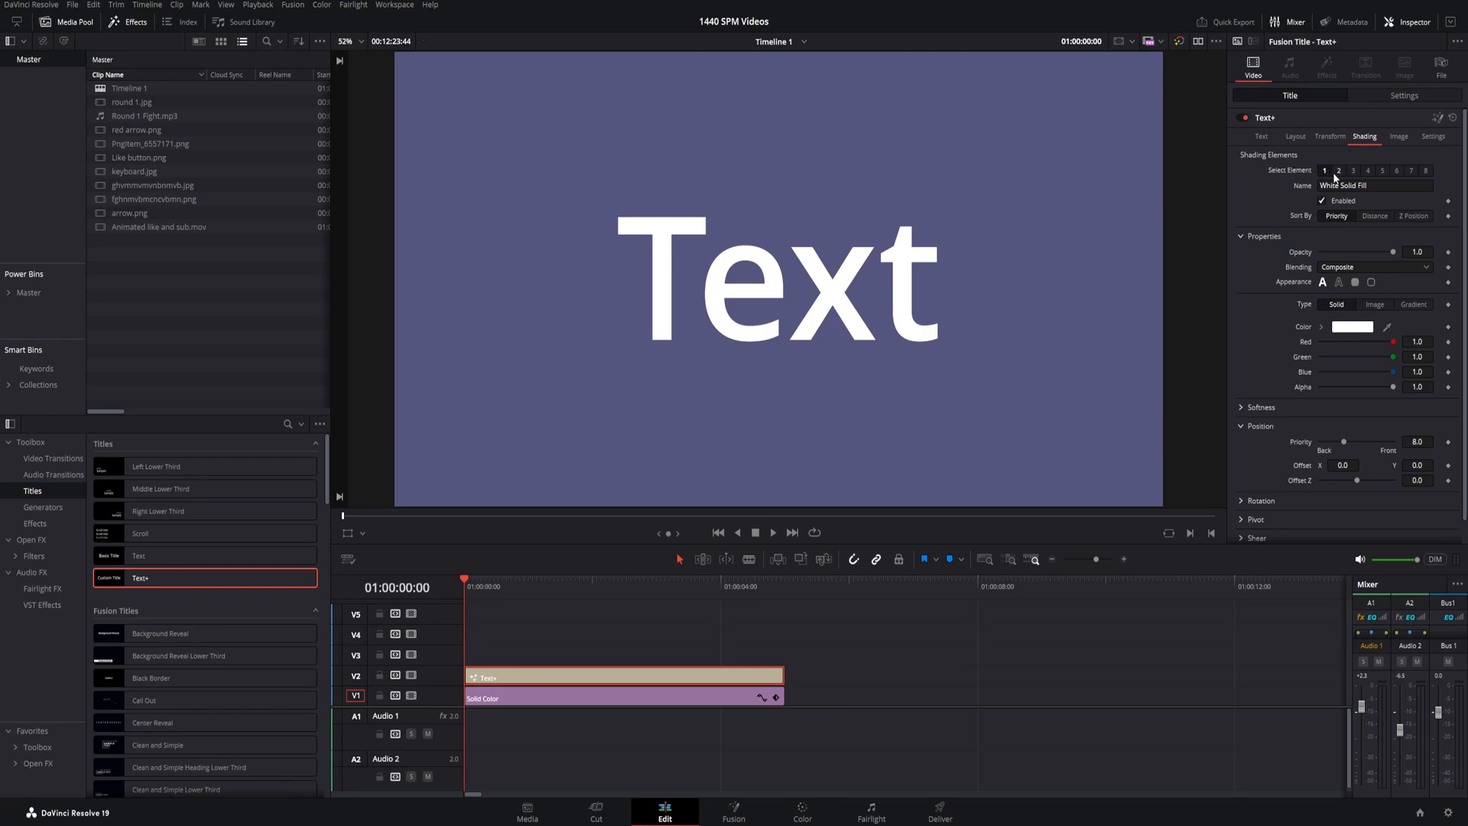
pyautogui.click(1337, 170)
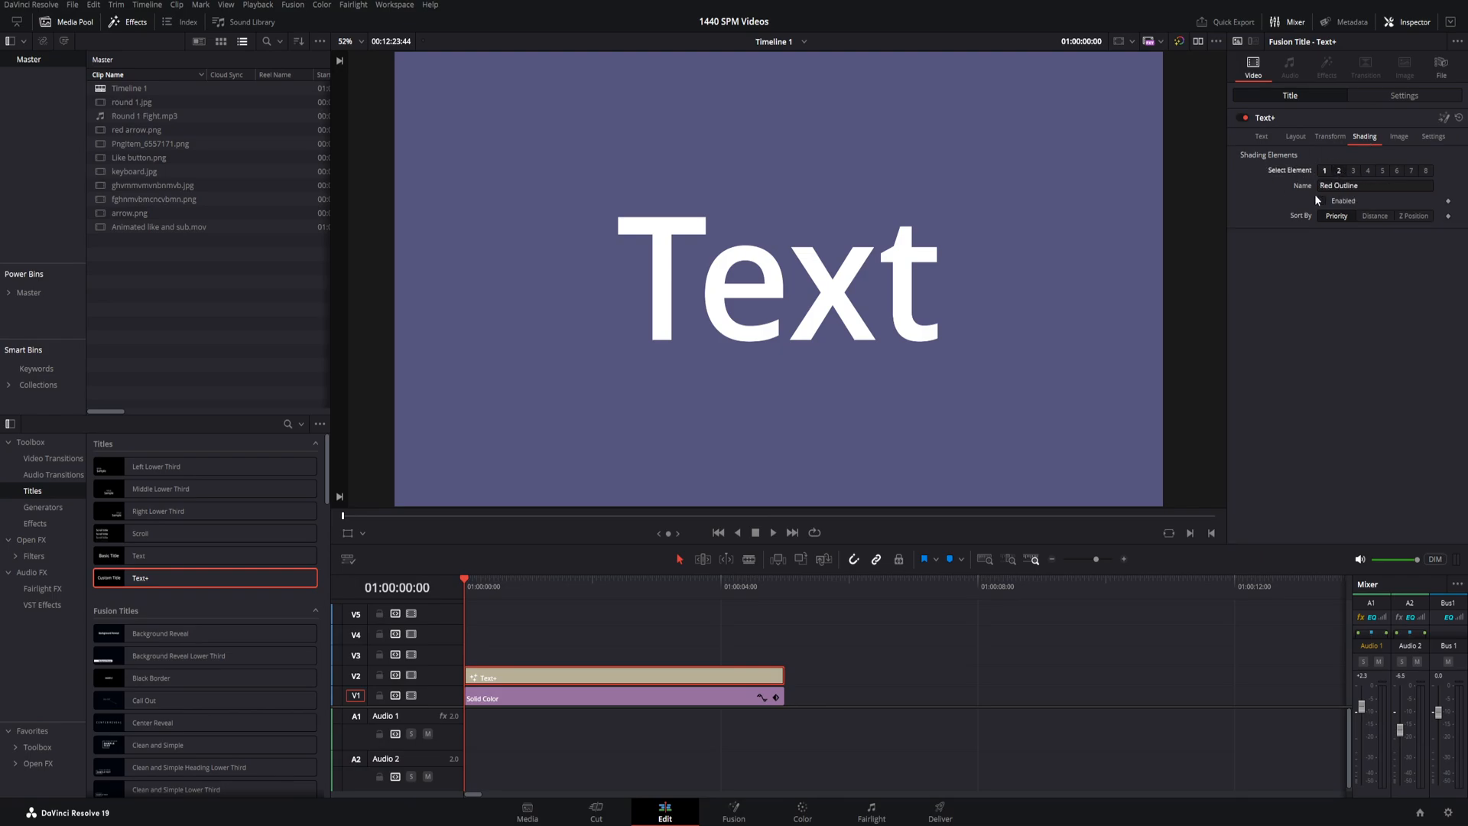
pyautogui.moveTo(1320, 203)
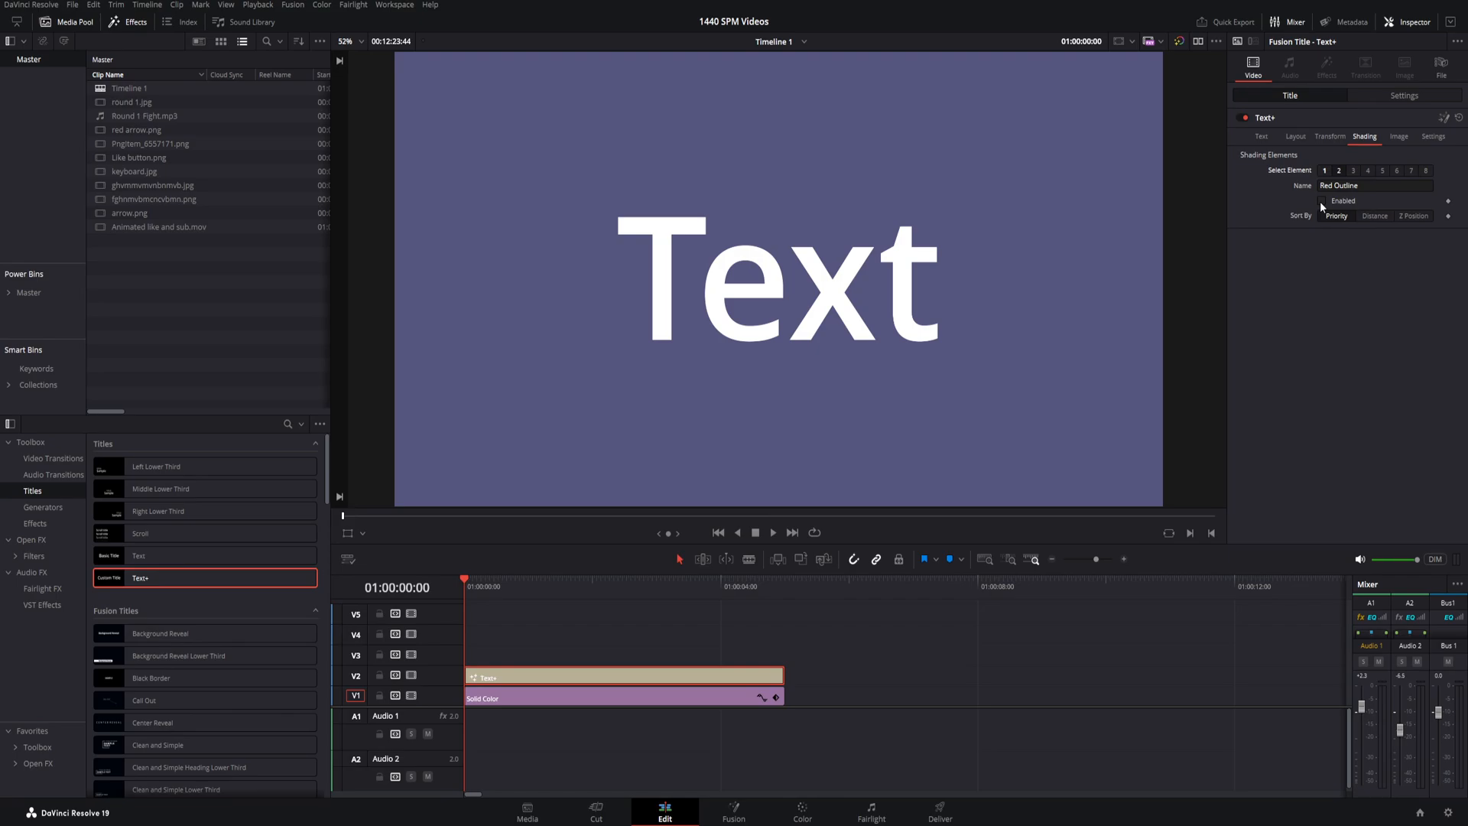
# - Enable the Red Outline shading element and set its colour to black
pyautogui.click(1322, 199)
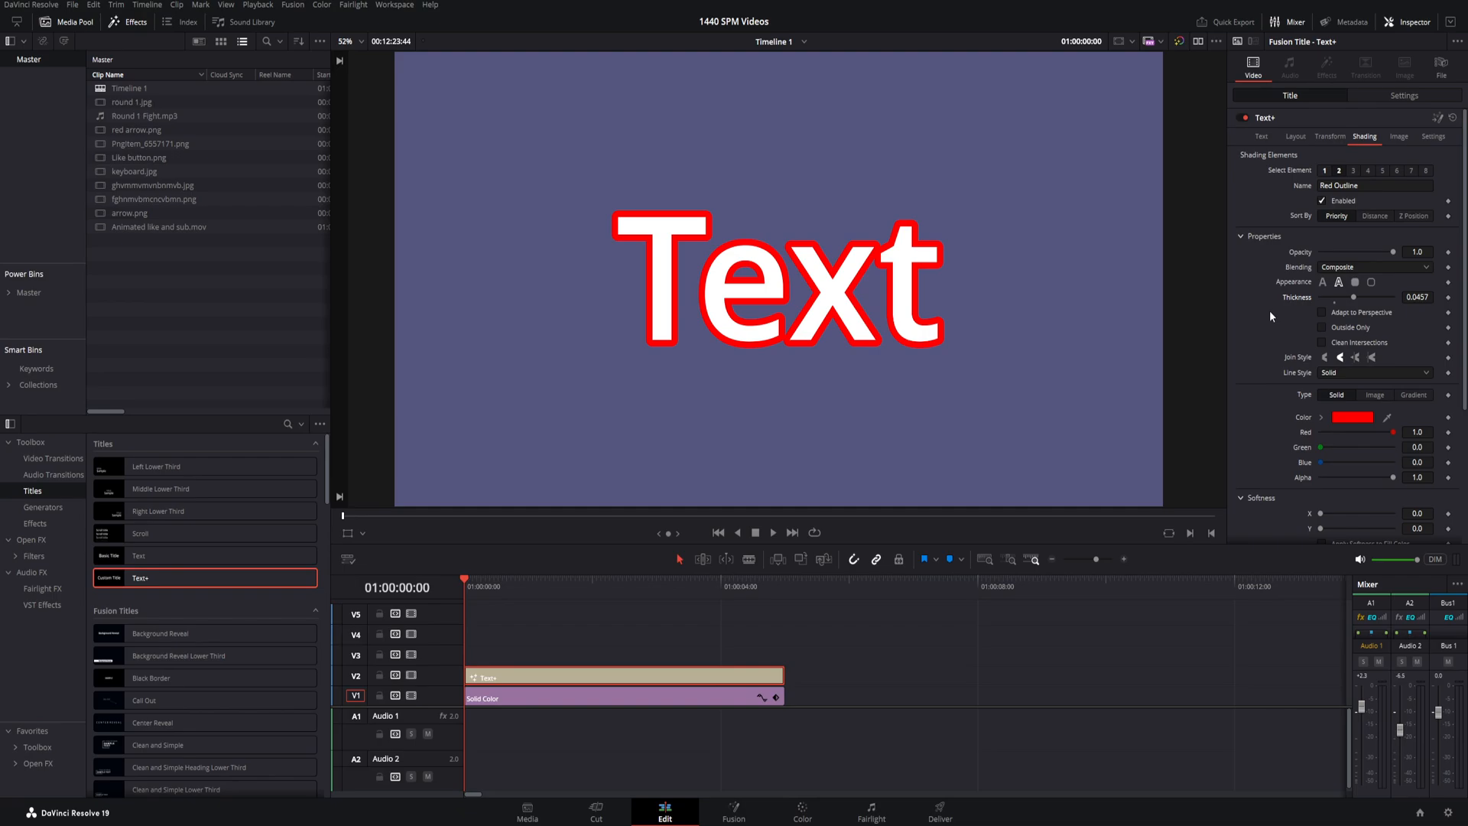
pyautogui.click(1350, 417)
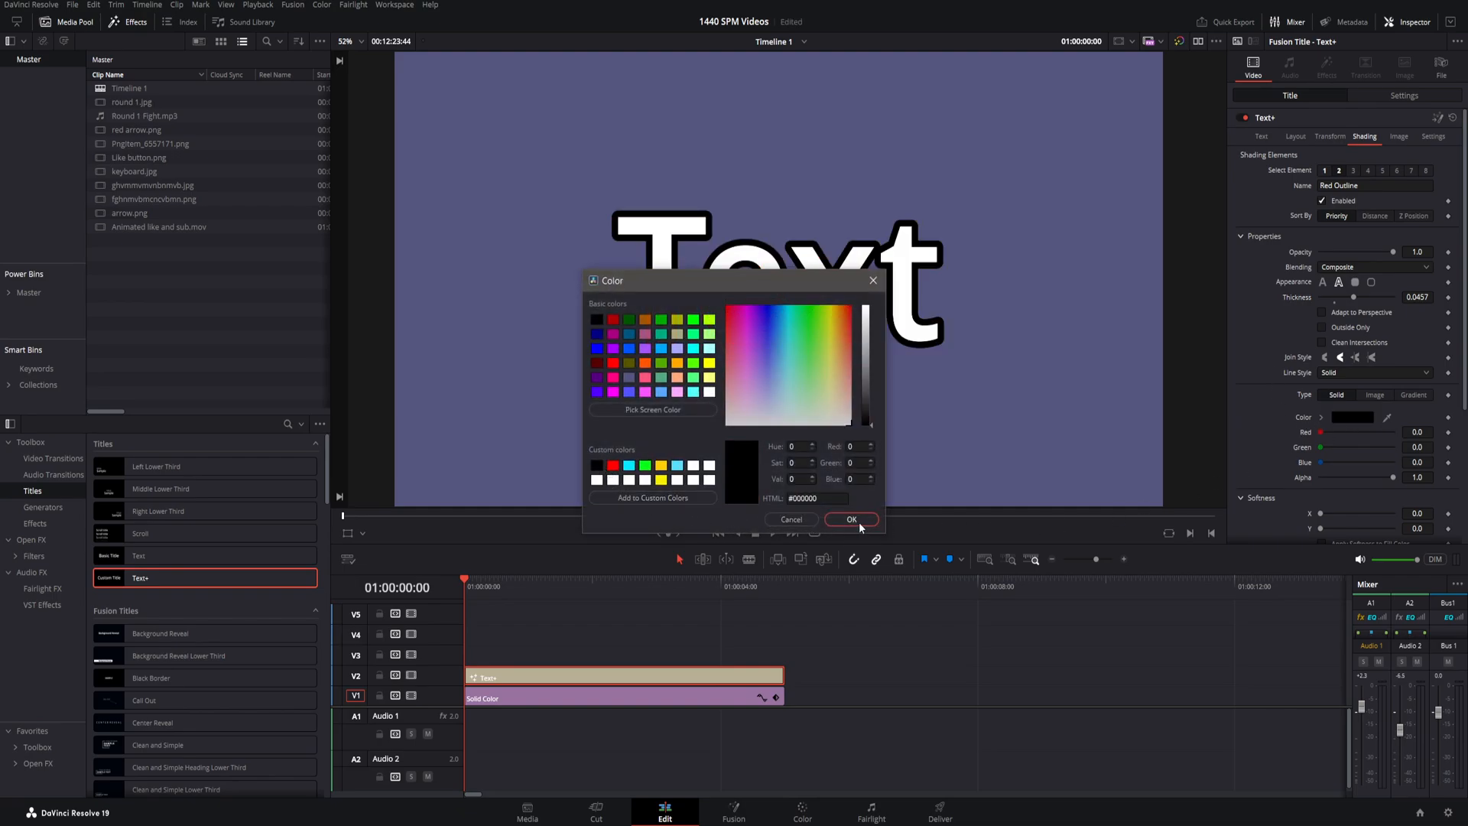
pyautogui.click(850, 520)
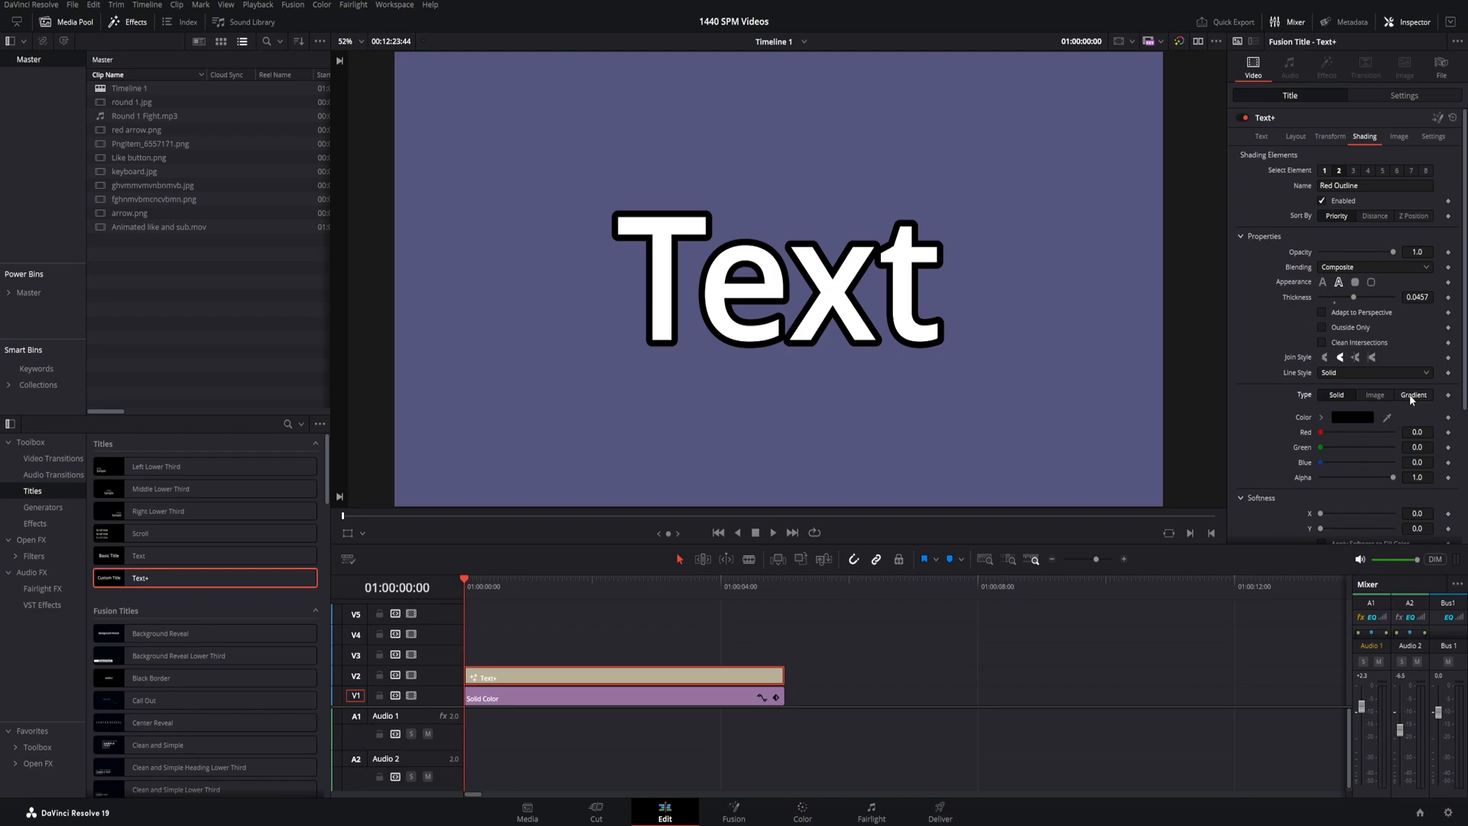
# - Set the outline Type to Gradient with yellow and pink gradient stops
pyautogui.click(1414, 394)
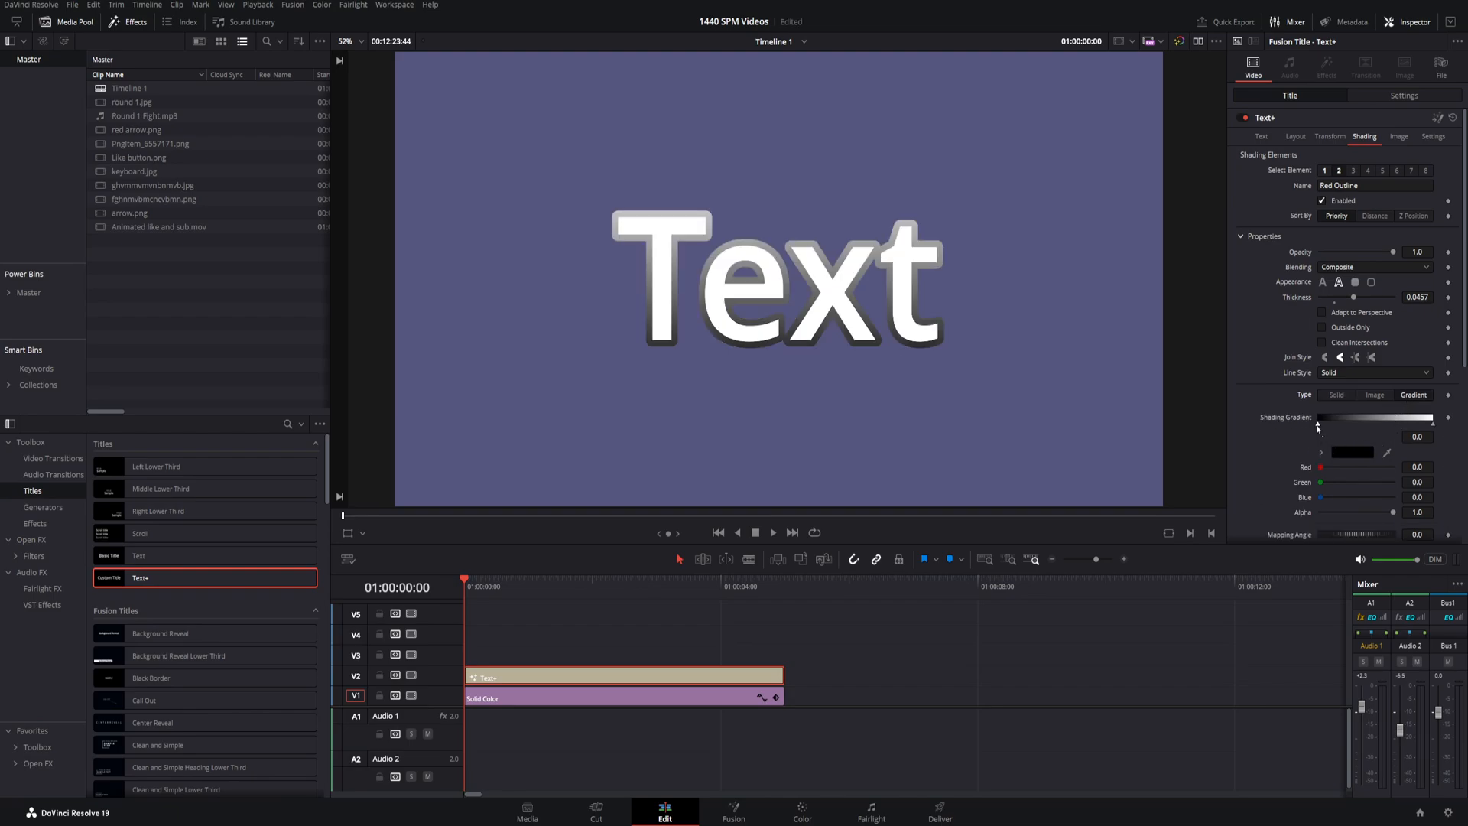
pyautogui.click(1354, 451)
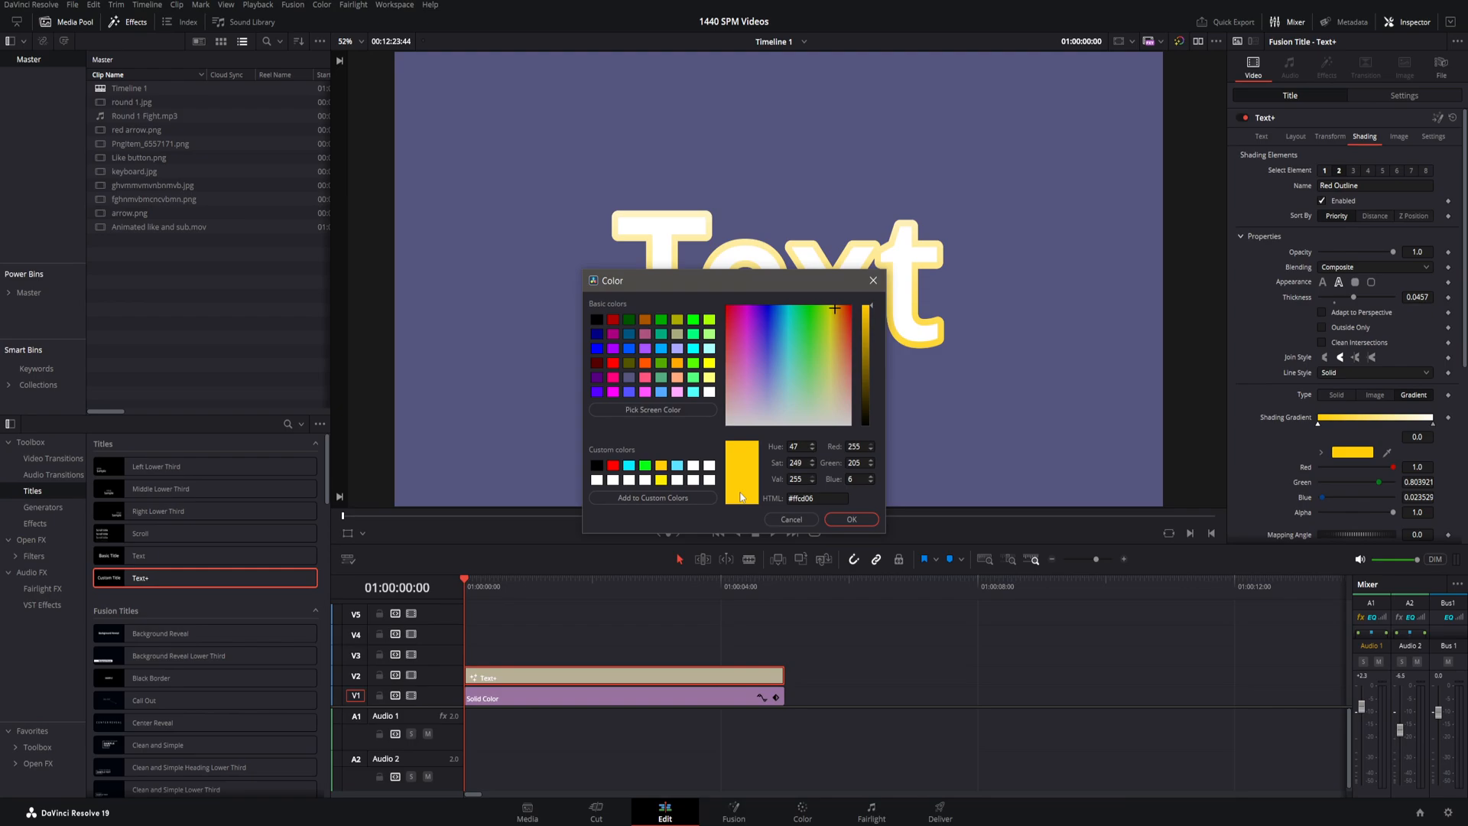
pyautogui.click(850, 520)
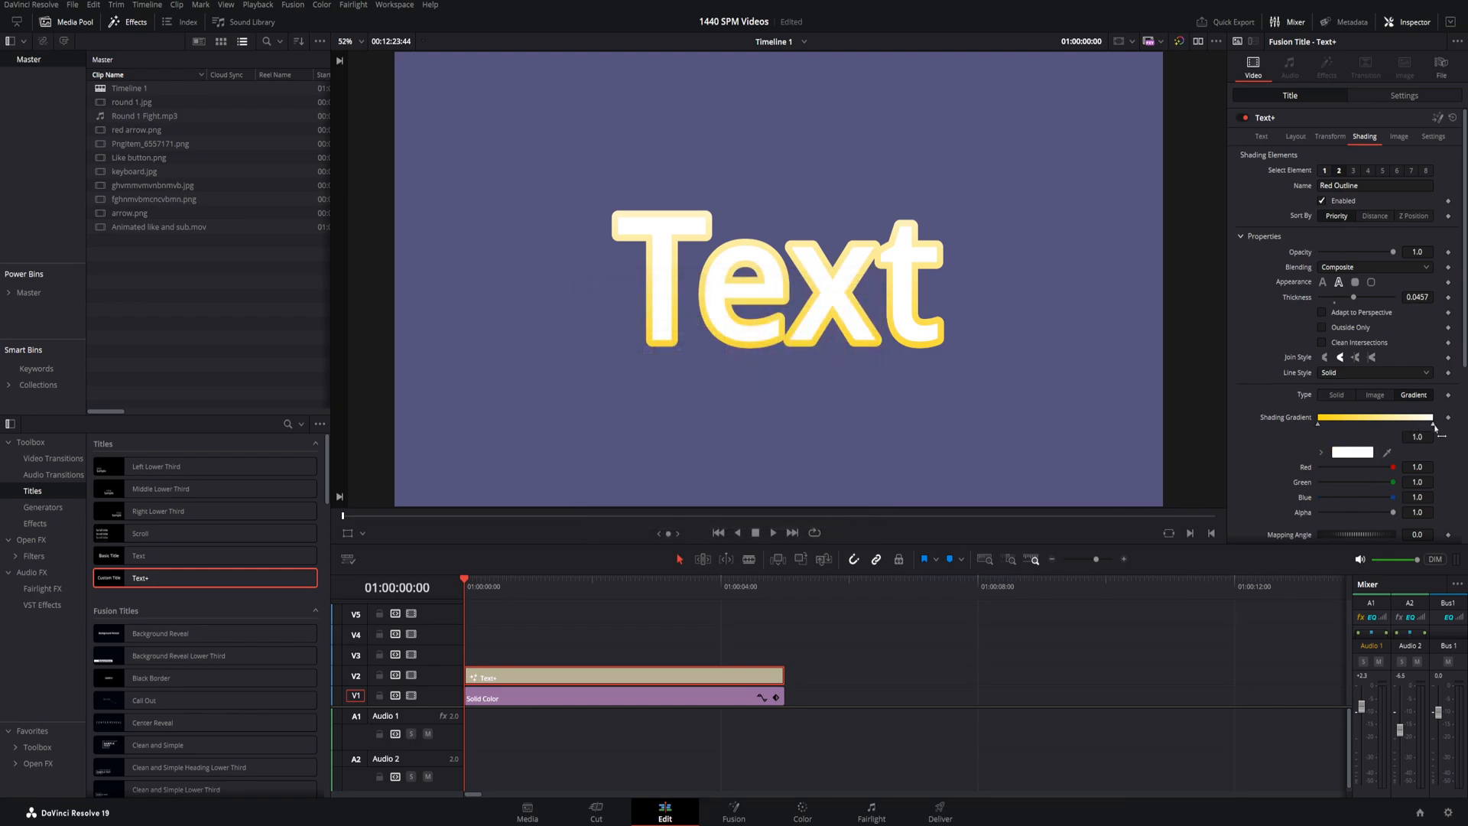
pyautogui.click(1352, 452)
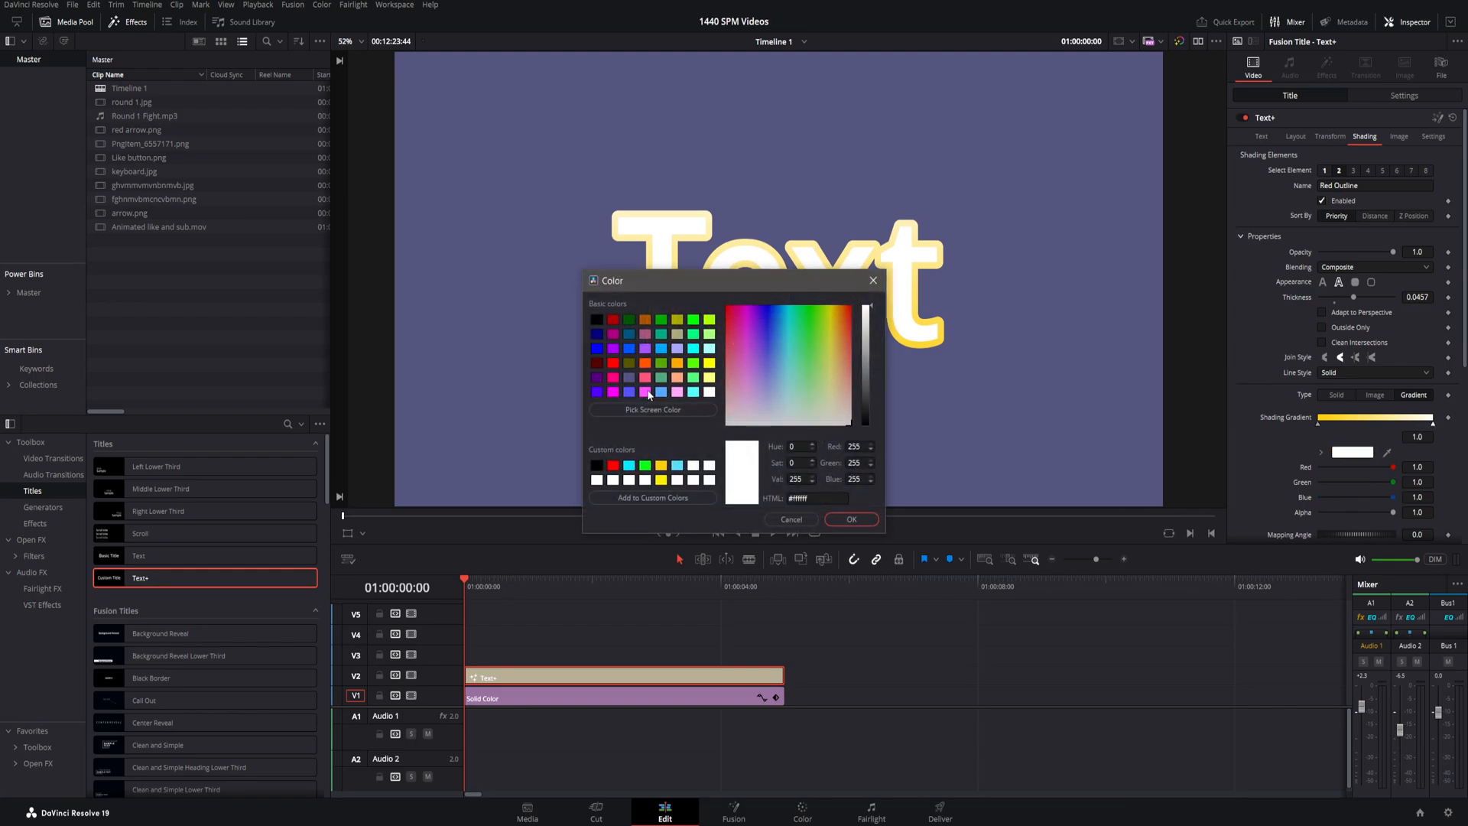
pyautogui.click(850, 520)
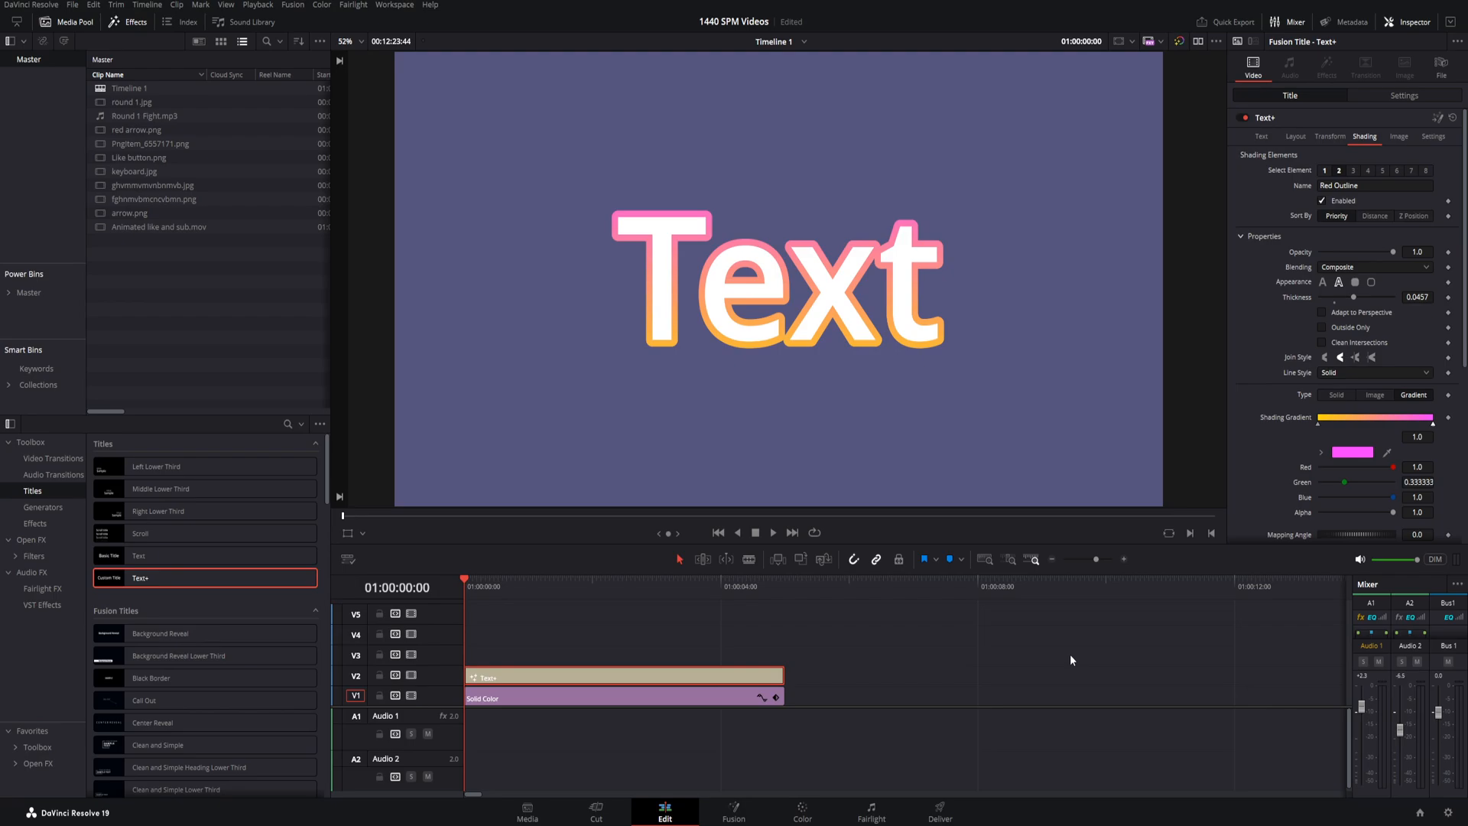
pyautogui.moveTo(1285, 367)
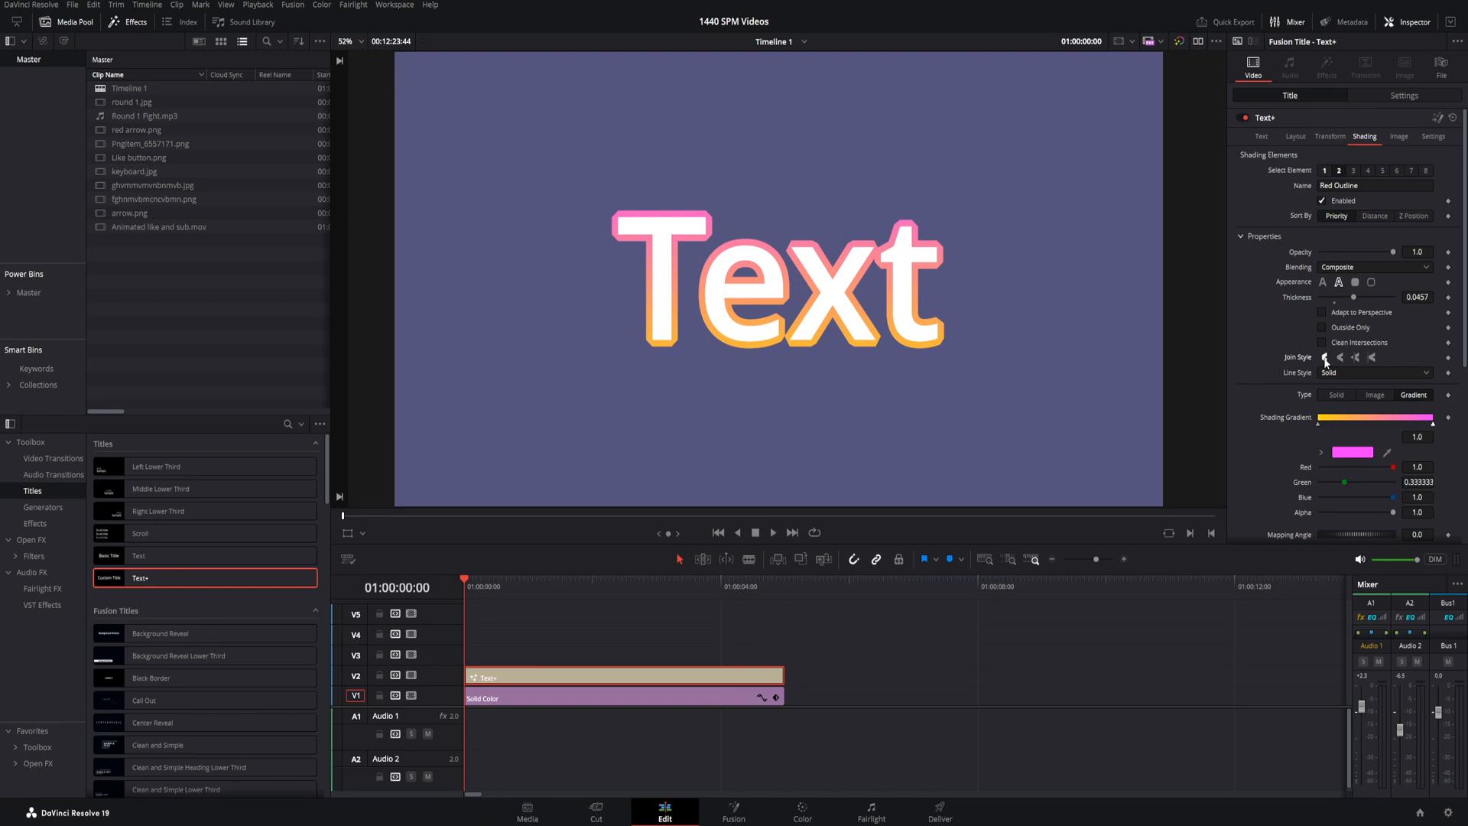
# - Try a pointed join style, revert to the original join, and set Type back to Solid
pyautogui.click(1354, 357)
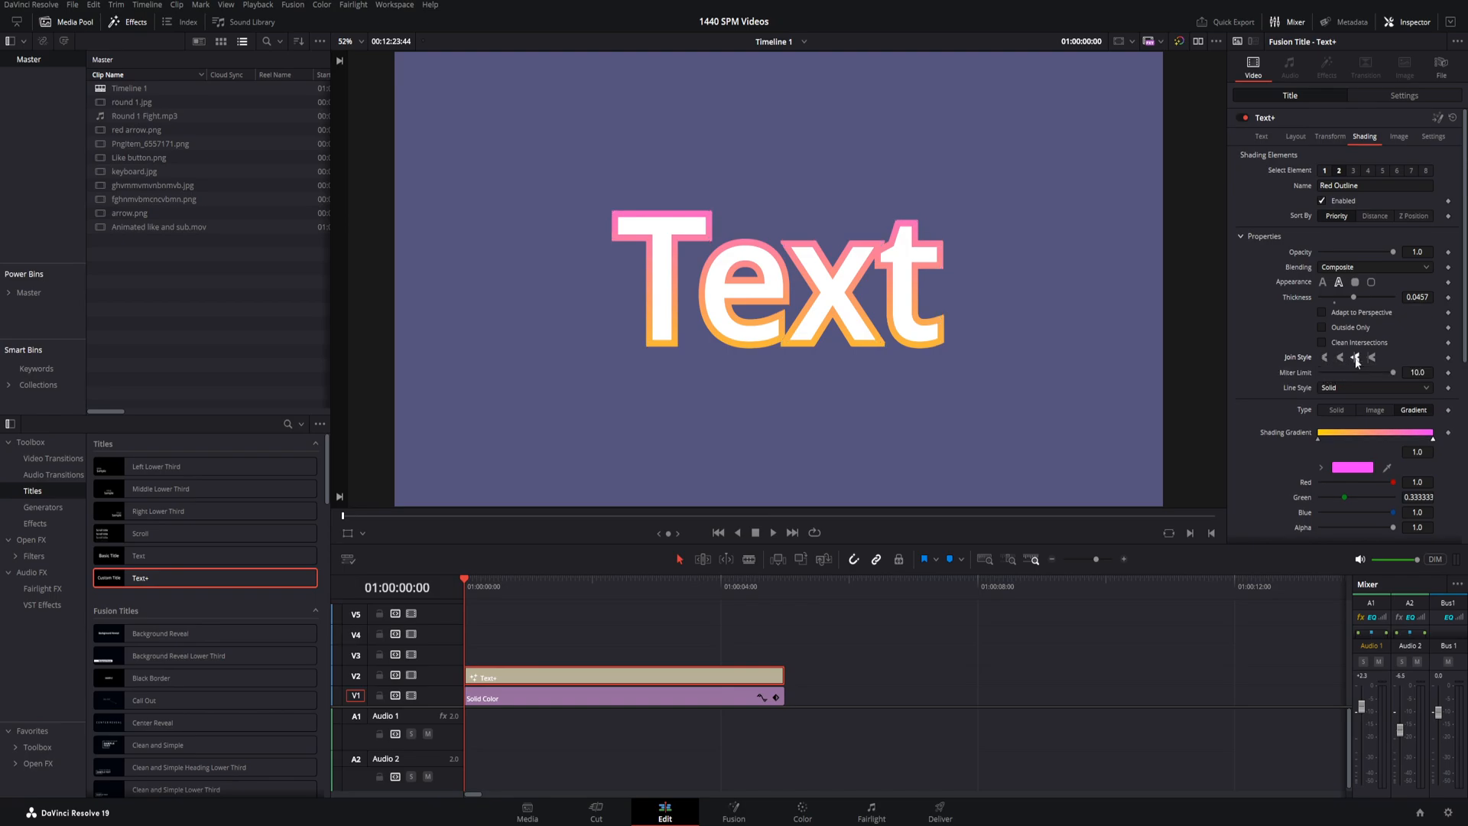
pyautogui.click(1374, 372)
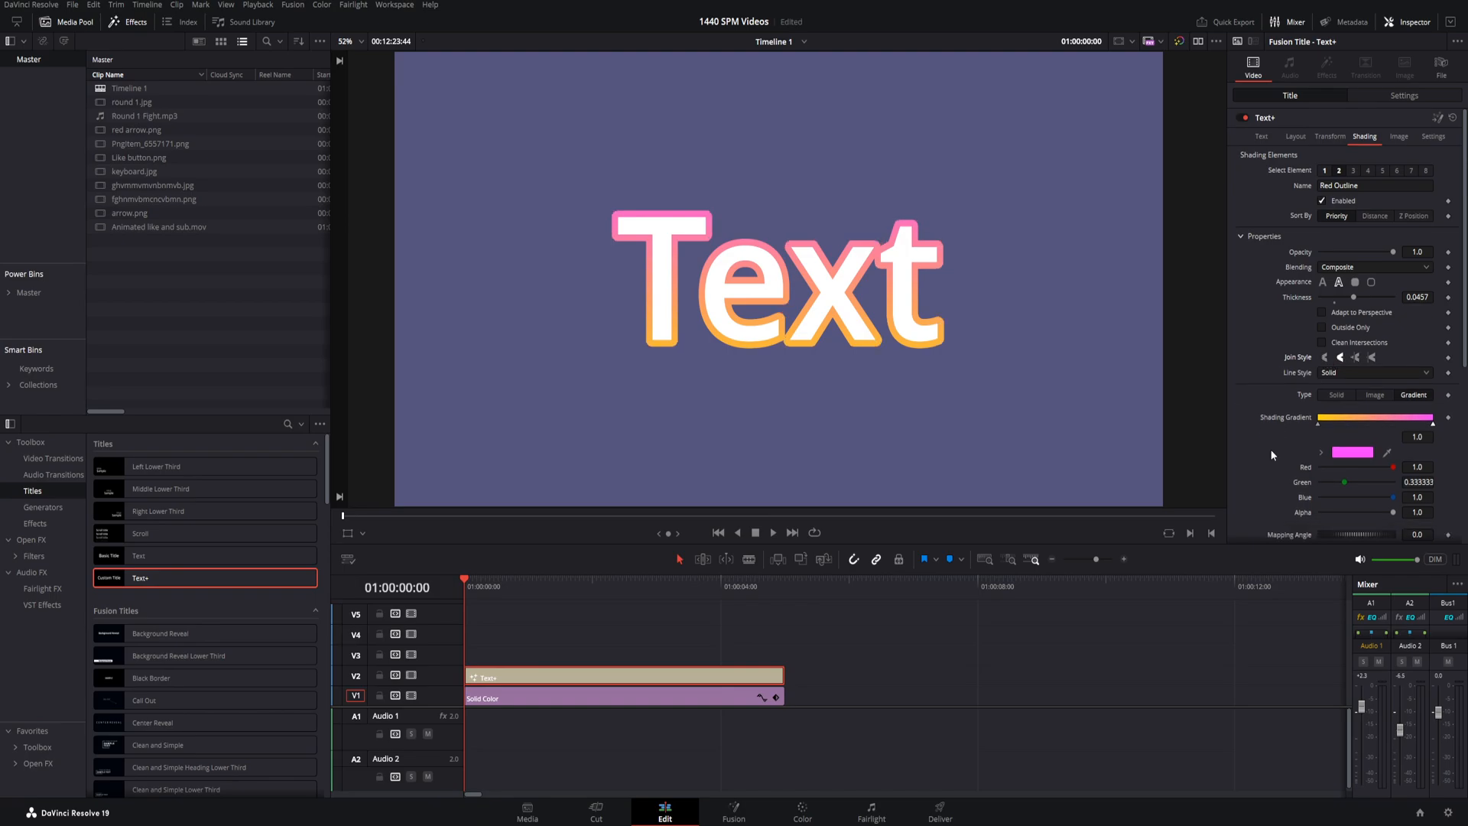
pyautogui.click(1336, 394)
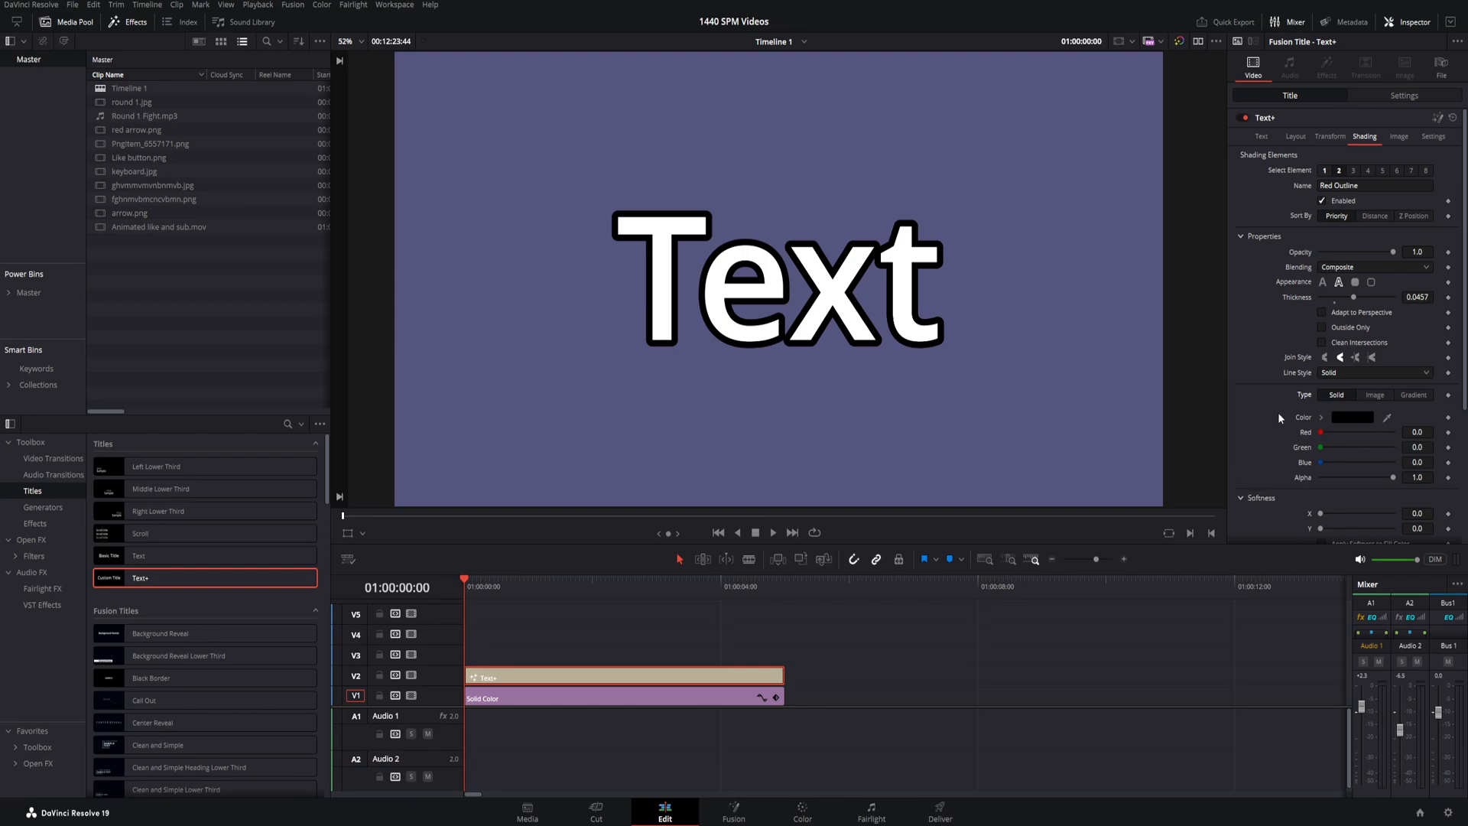
# - Recolour the title's outline red
pyautogui.scroll(-3)
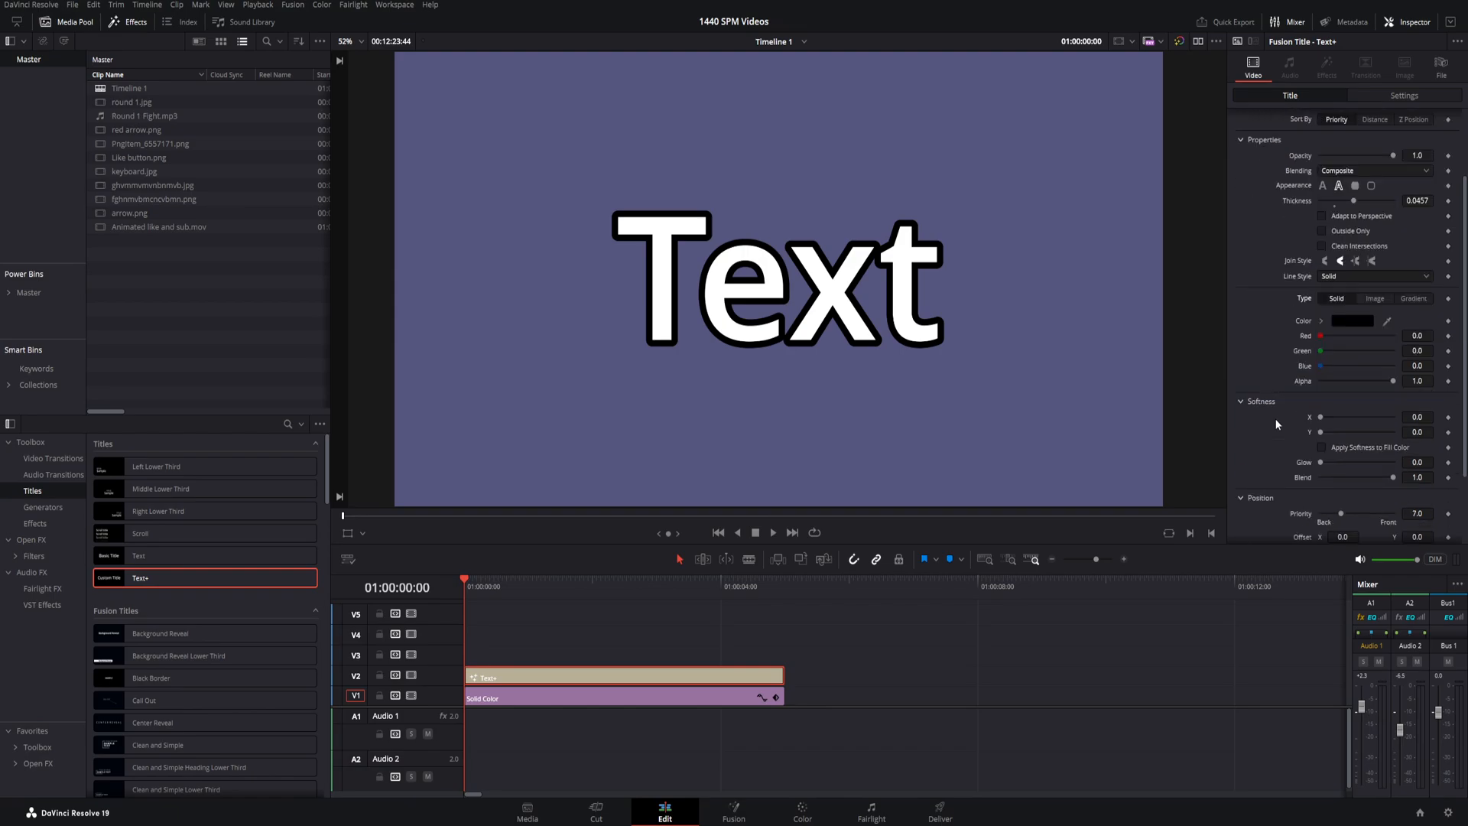
pyautogui.click(1351, 321)
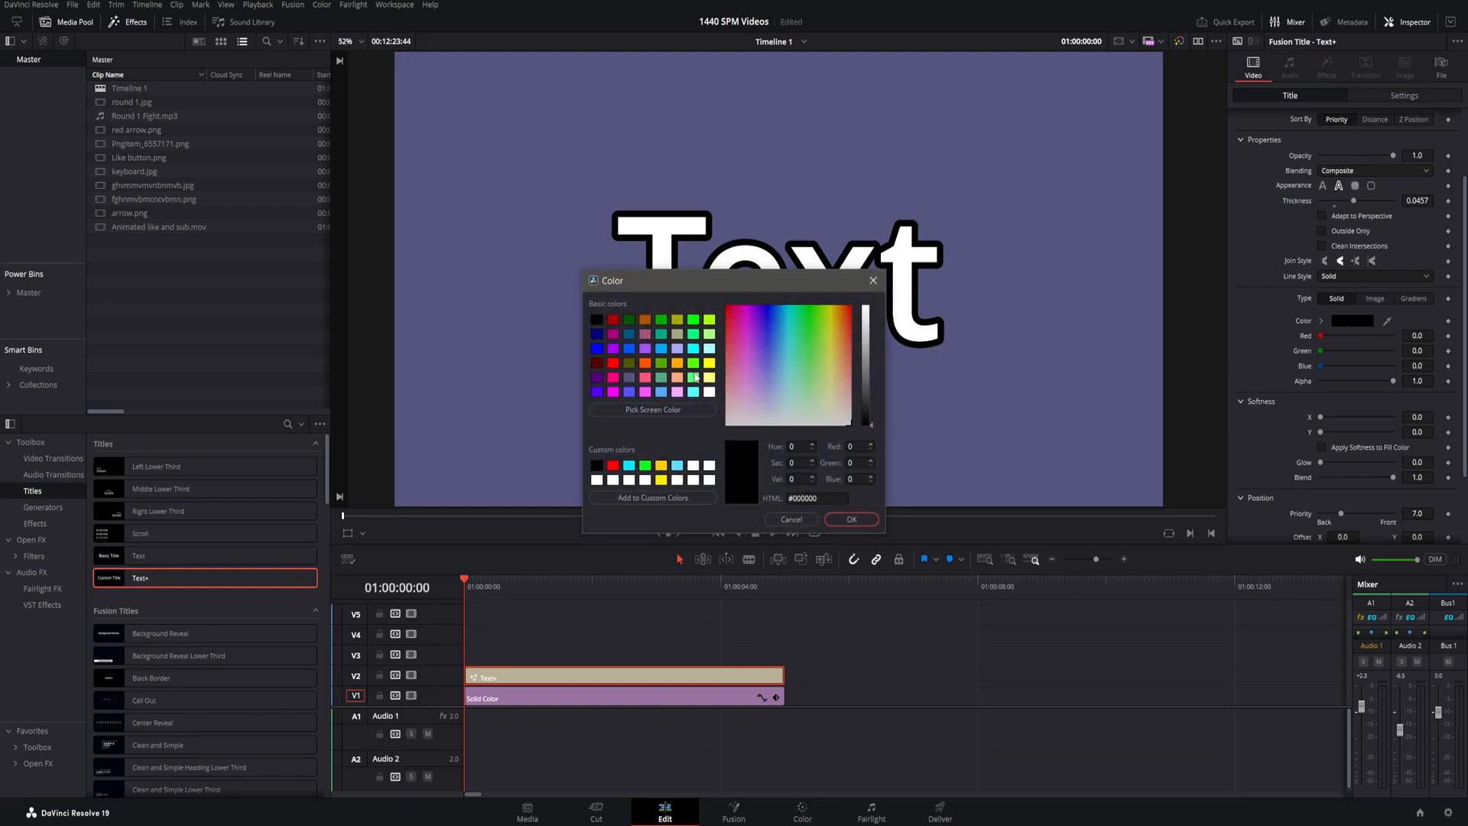
pyautogui.click(850, 518)
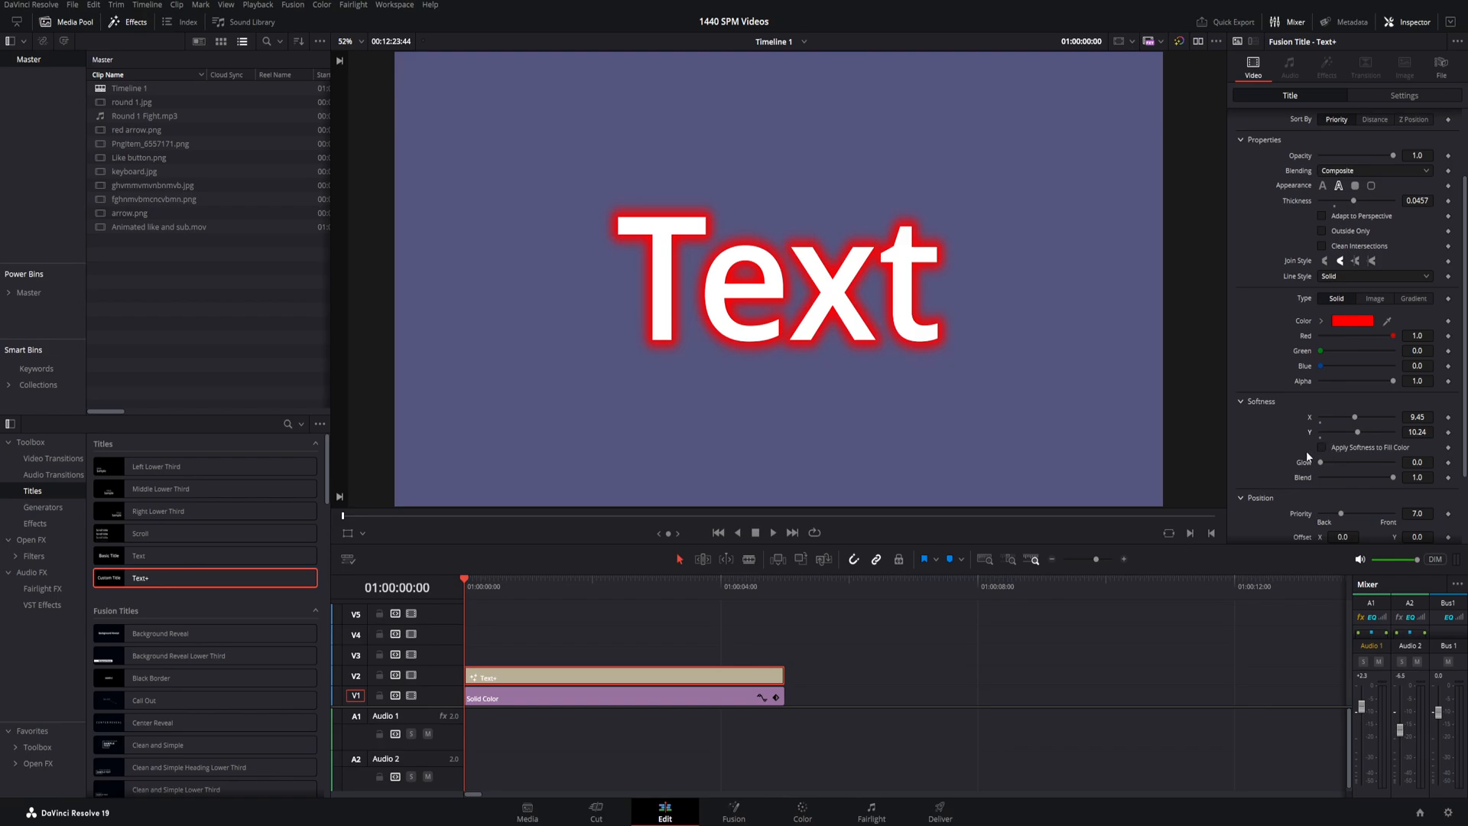
pyautogui.moveTo(1298, 480)
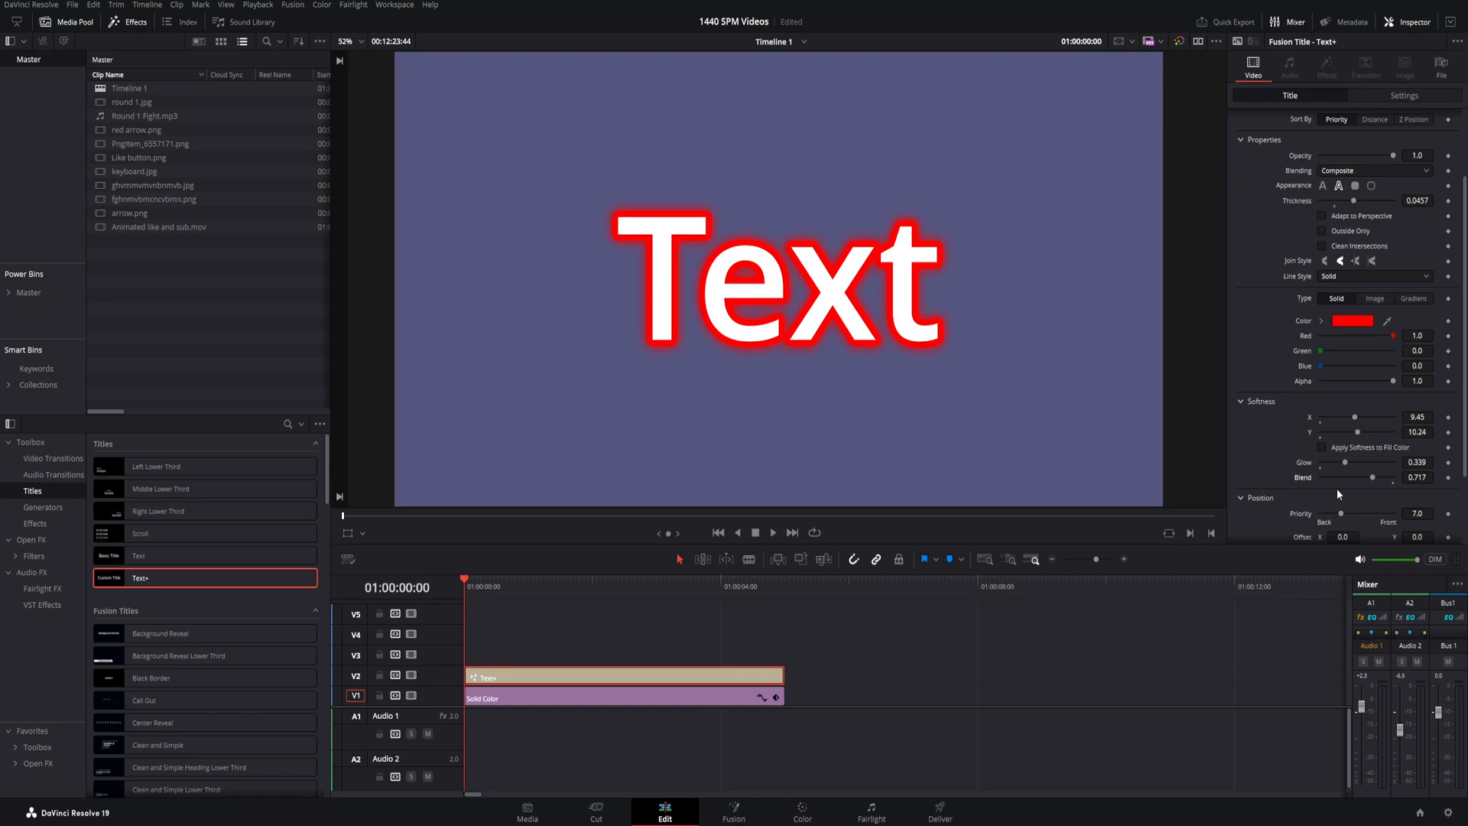
# - Recolour the softened outline black and scroll down to its blur settings
pyautogui.click(1346, 321)
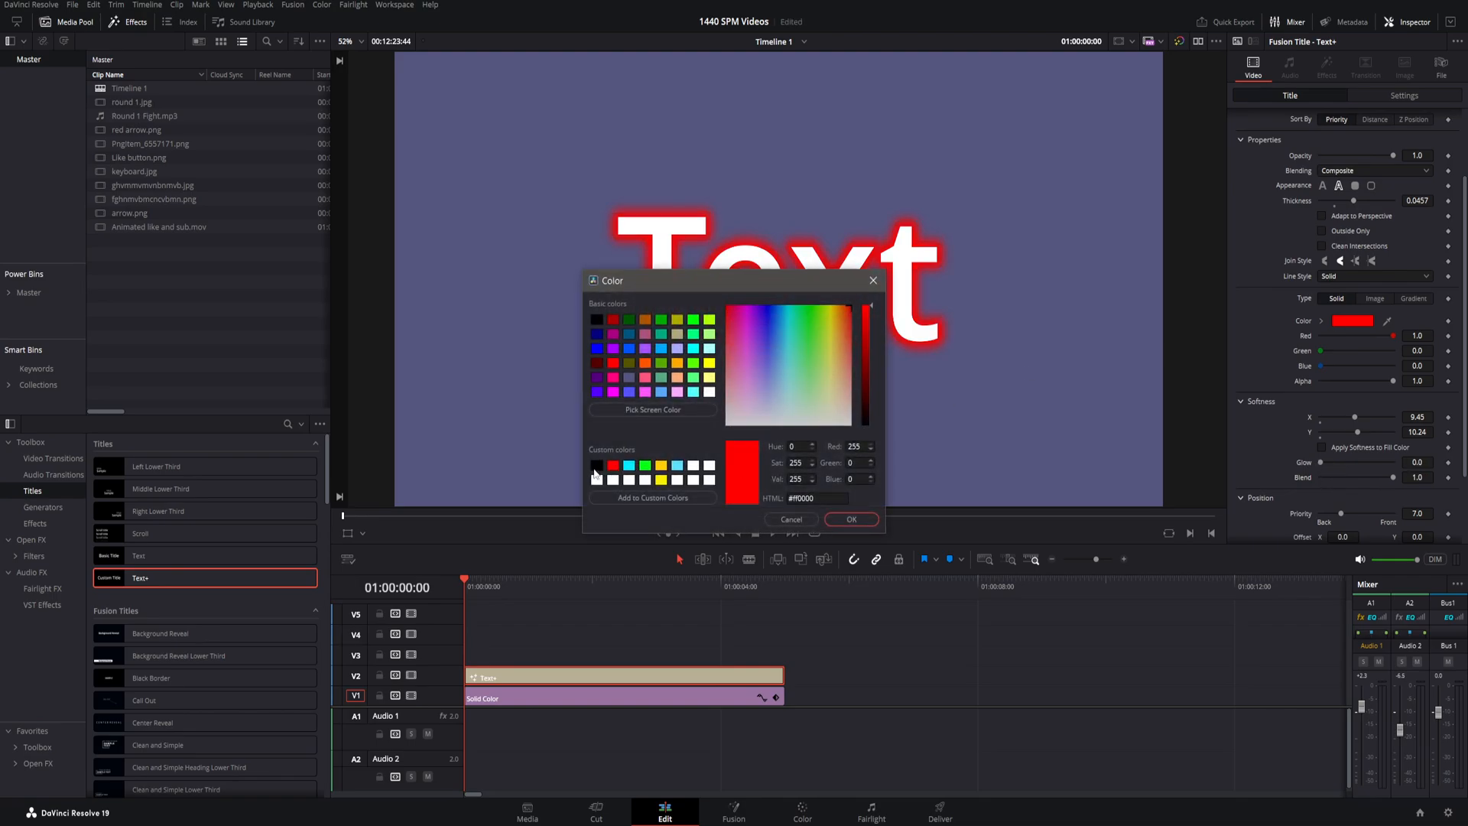
pyautogui.click(850, 519)
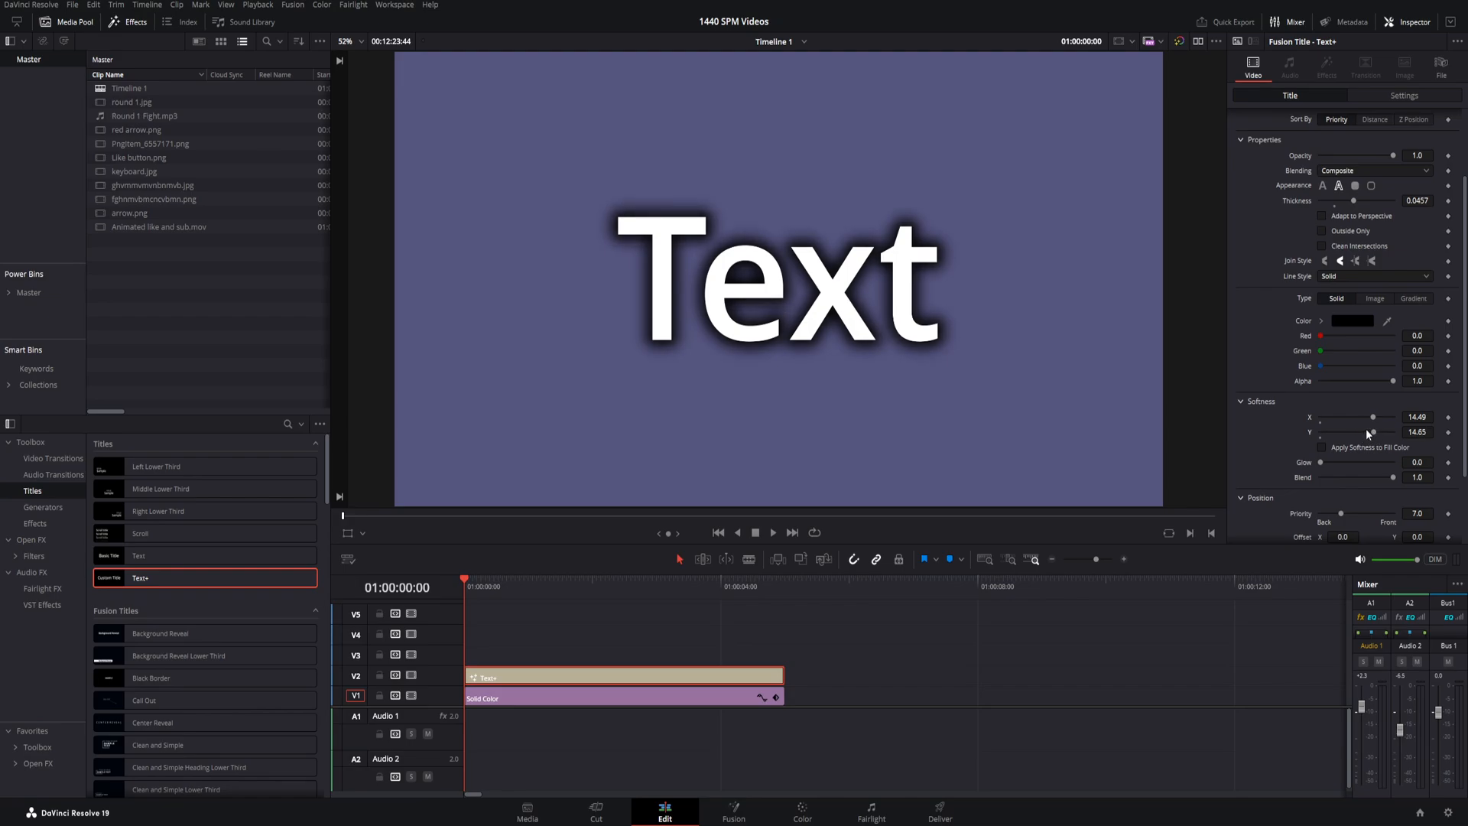
pyautogui.scroll(-3)
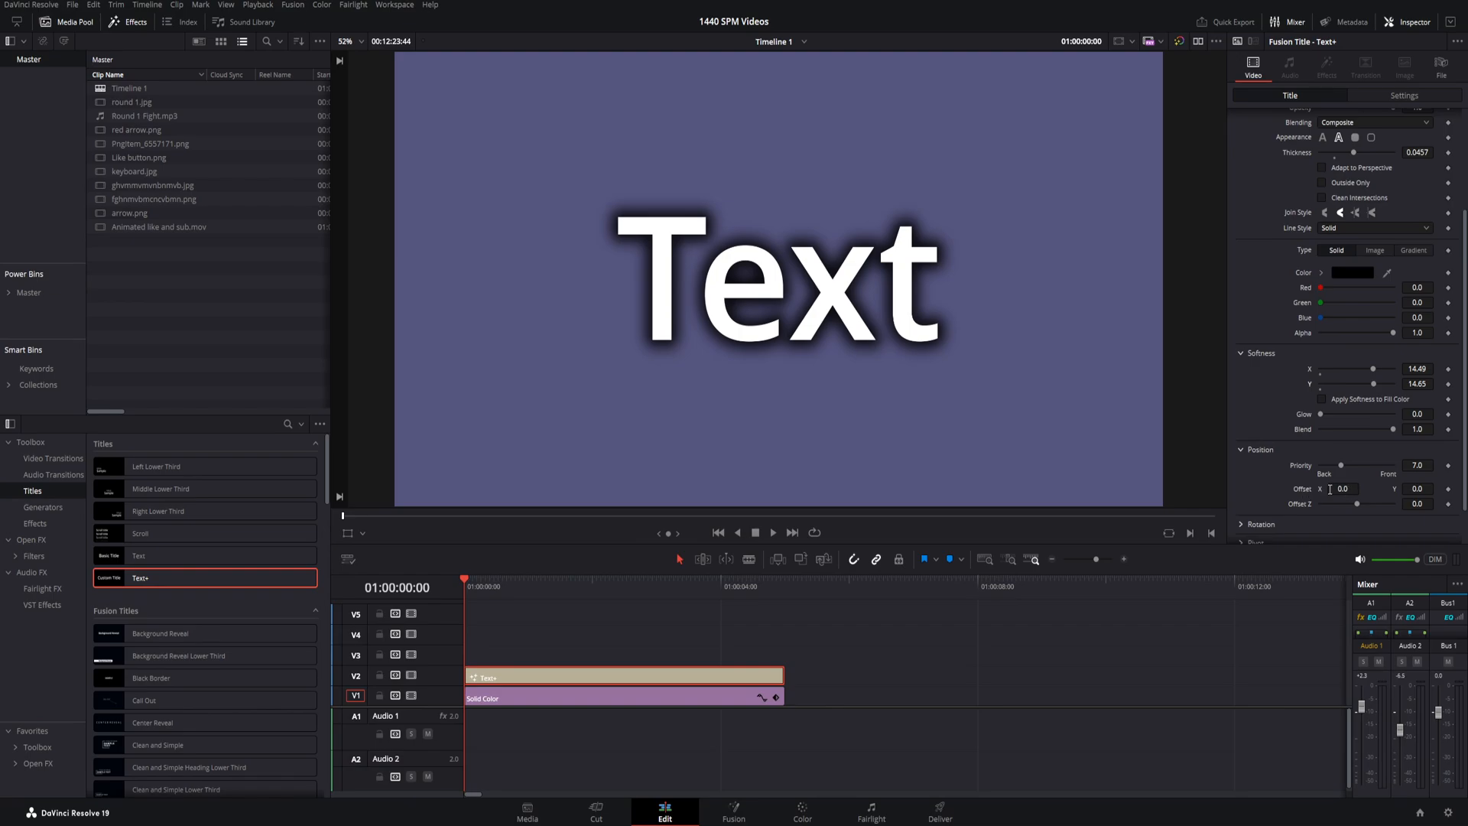